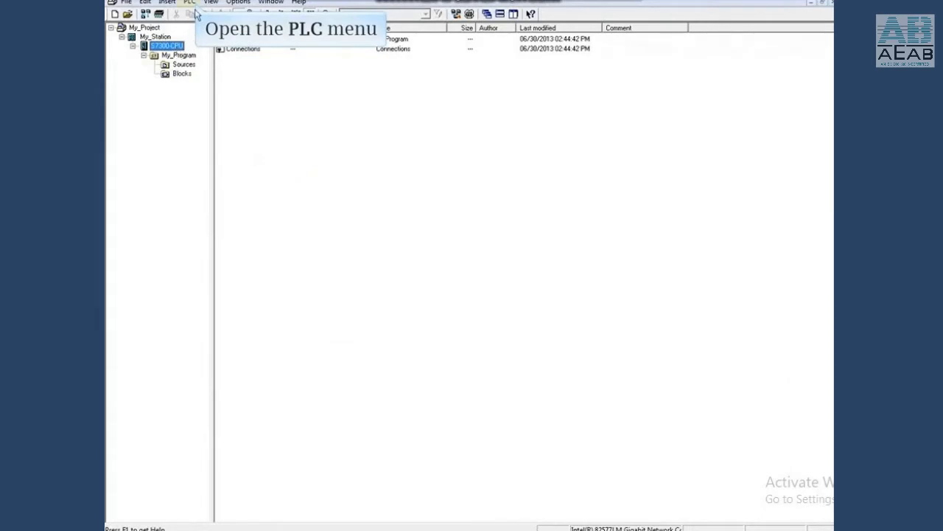
- Open Module Information for CPU 315-2 PN/DP from the PLC menu's Diagnostic/Setting
left_click(189, 2)
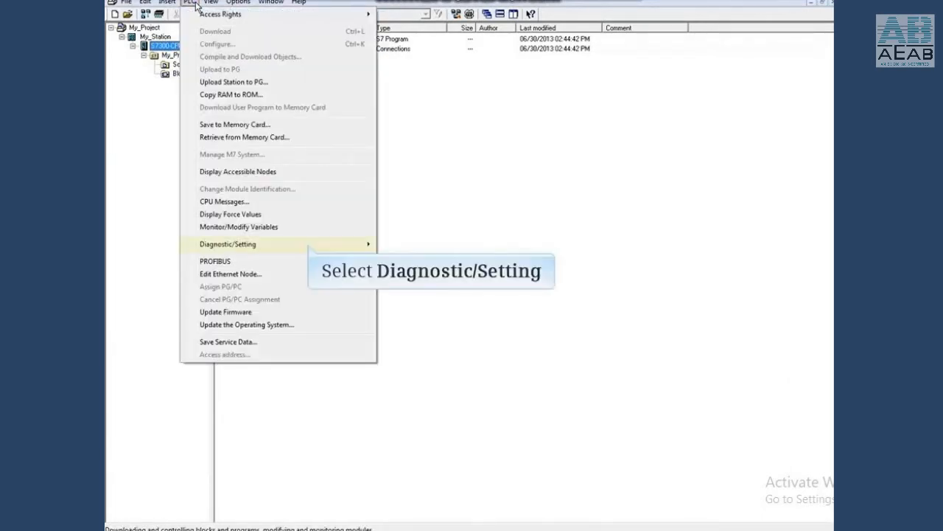
mouse_move(310, 216)
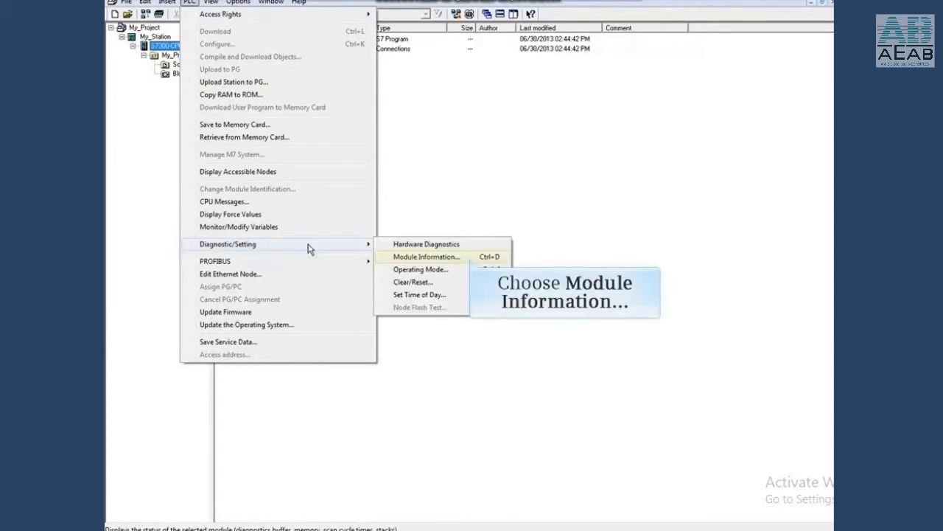
left_click(426, 257)
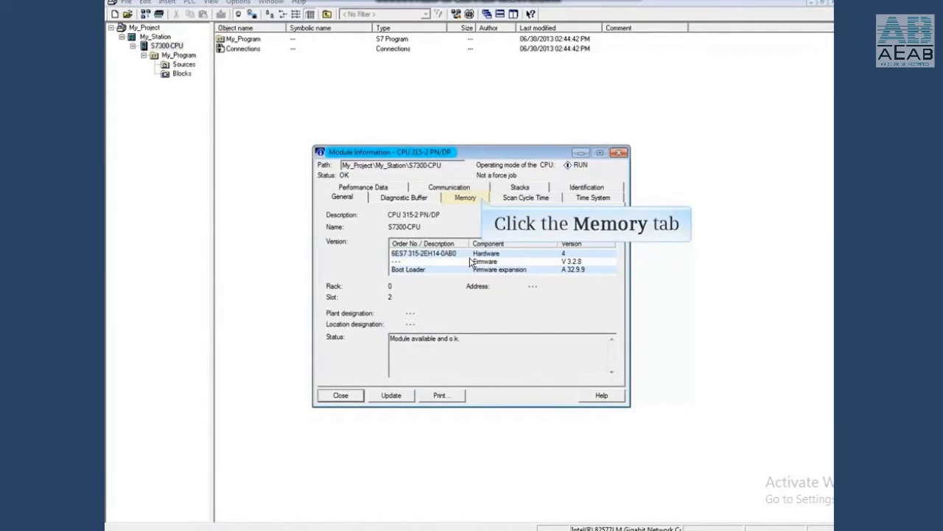
- Show the Memory tab with load 26%, work 6% and retentive 1.00% assigned
left_click(466, 198)
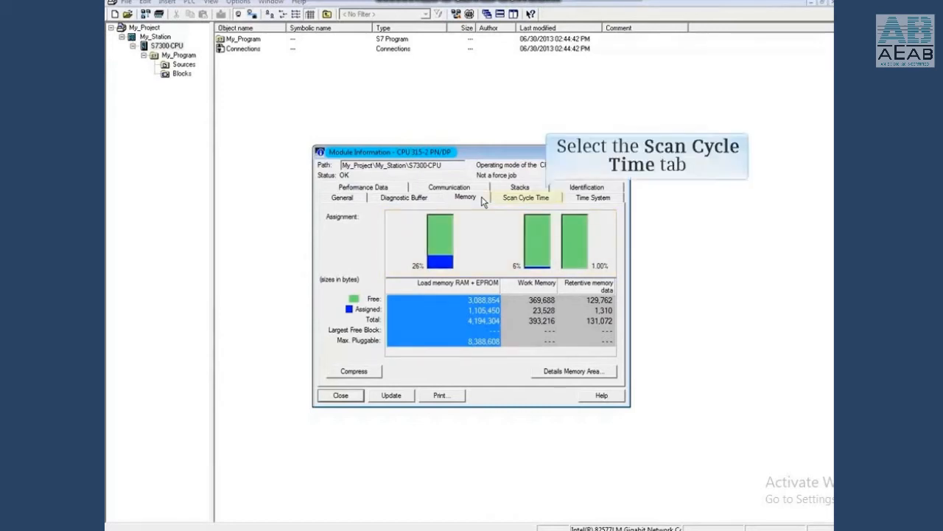
- Check scan cycle times, then the Time System tab showing date 10/10/2013 and 1 ms resolution
left_click(525, 197)
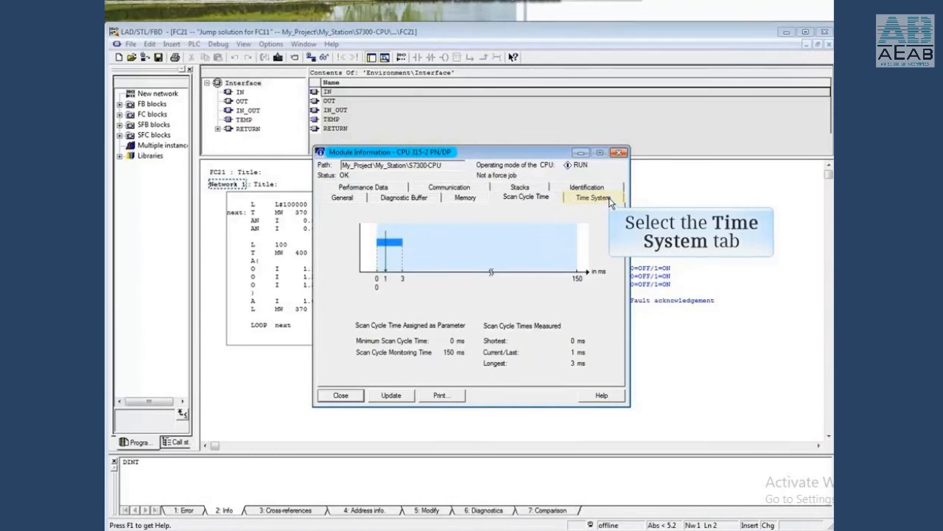
left_click(593, 197)
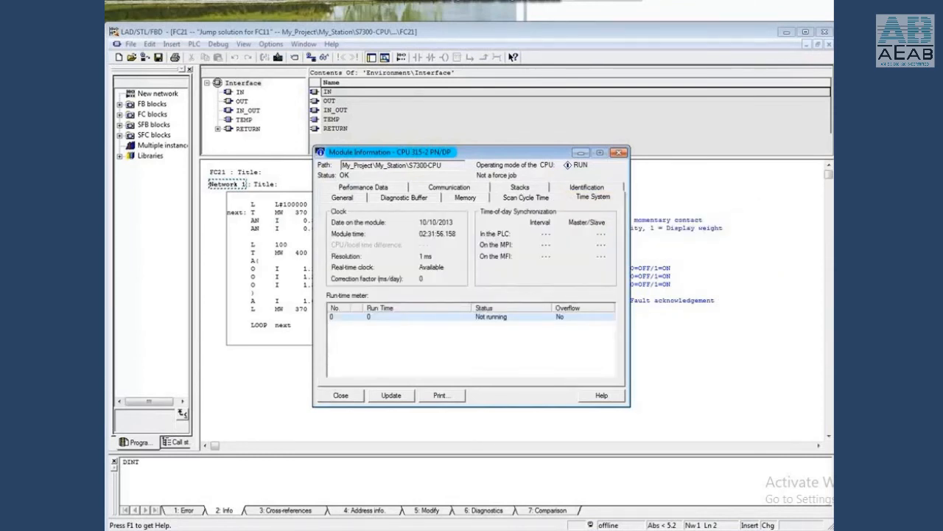